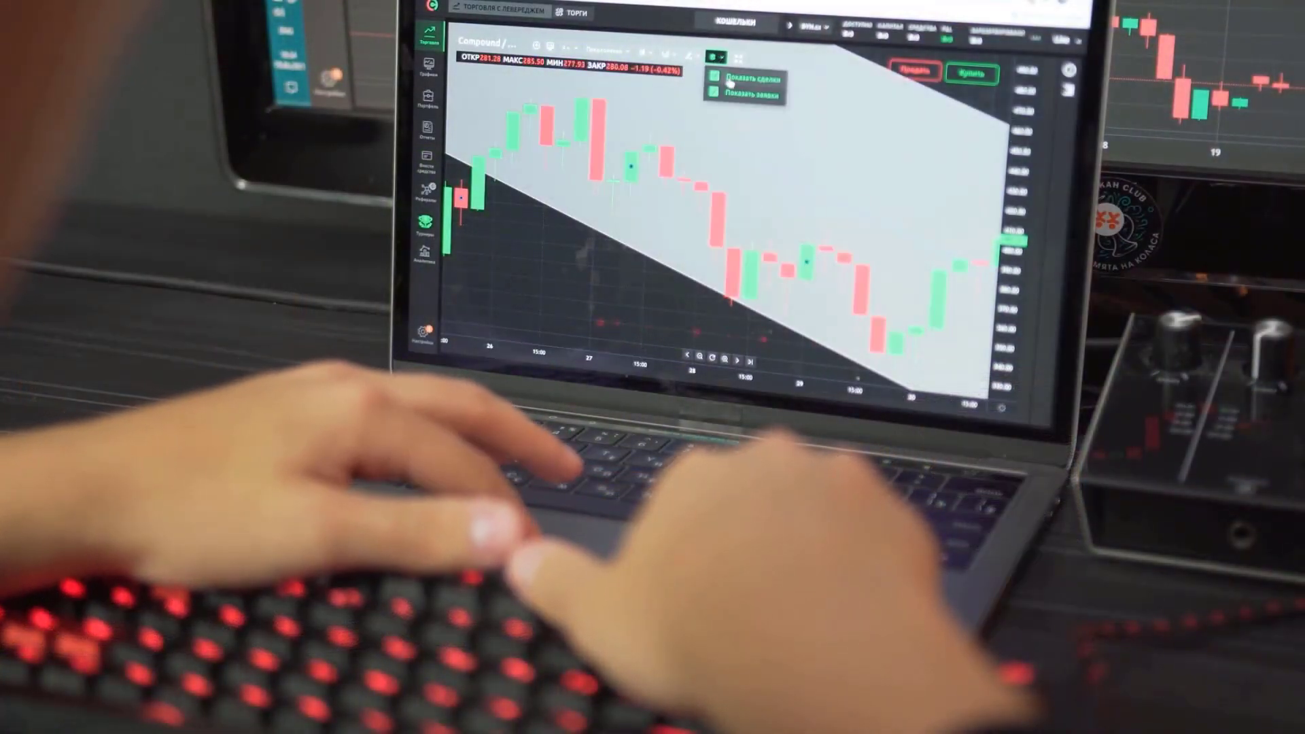
pyautogui.click(713, 57)
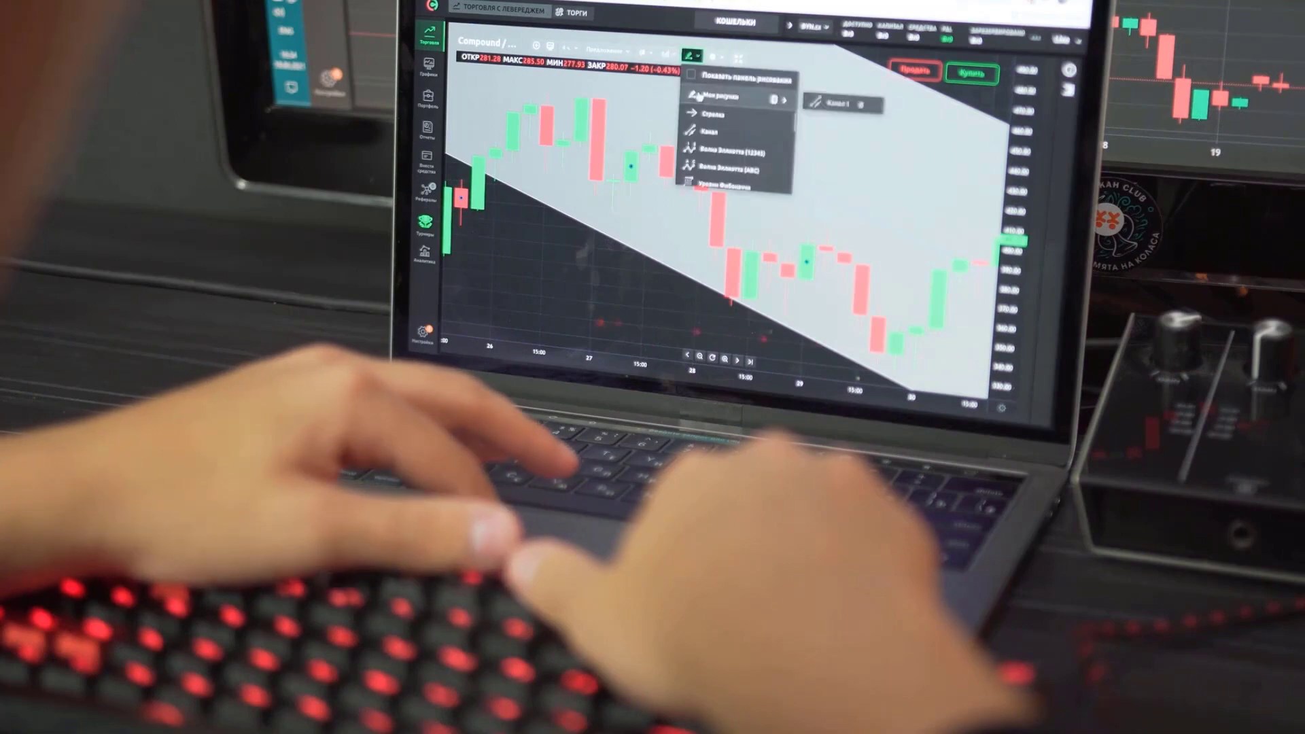